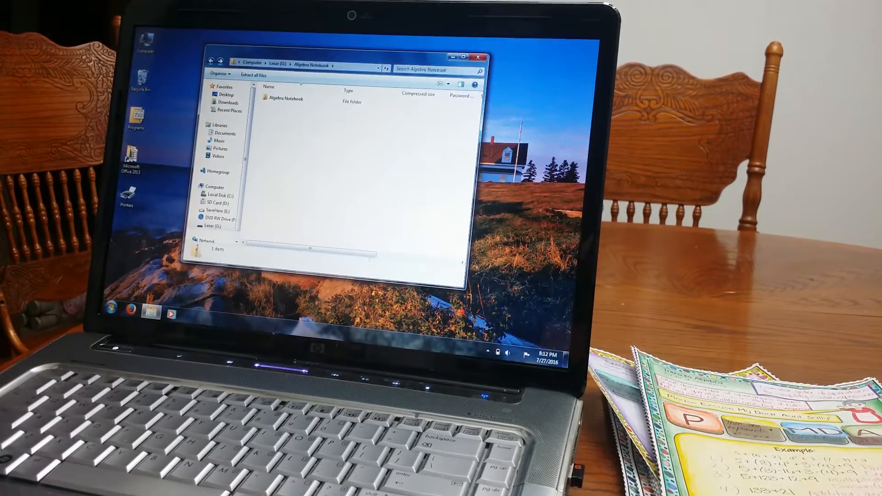
- Go from the zip's Algebra Notebook folder into the inner folder listing the Unit 1–10 PDFs
left_click(286, 98)
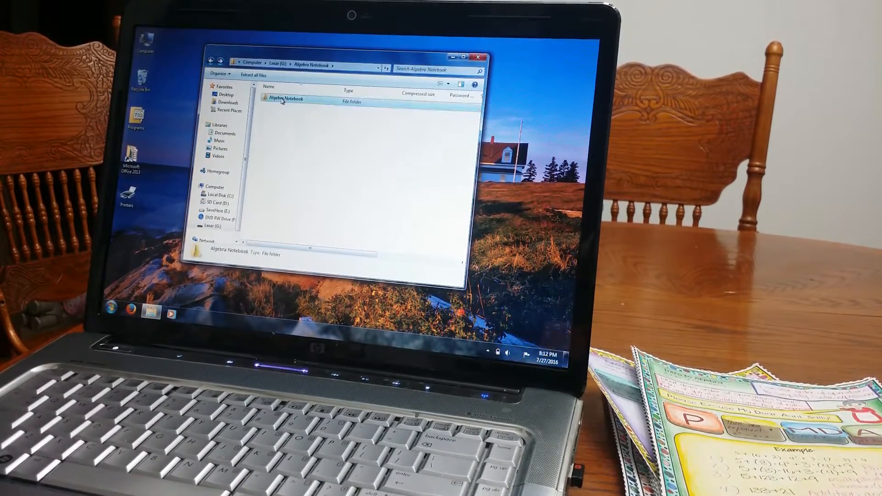
double_click(285, 98)
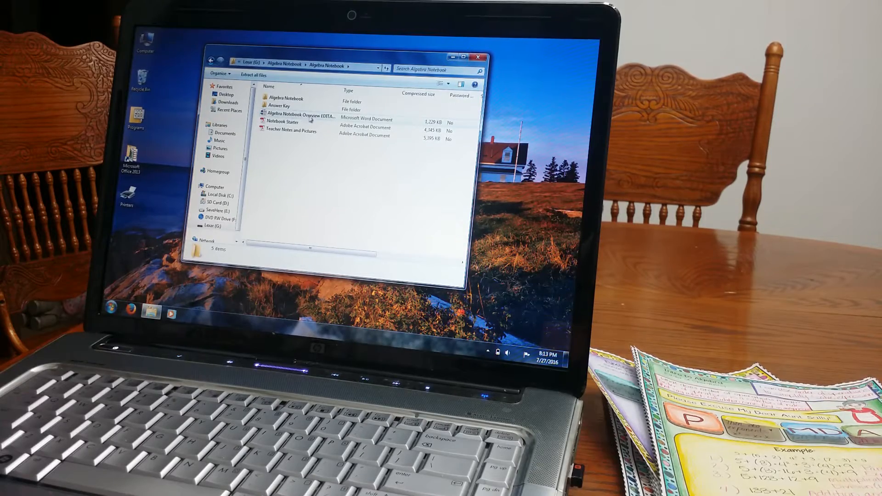
left_click(300, 116)
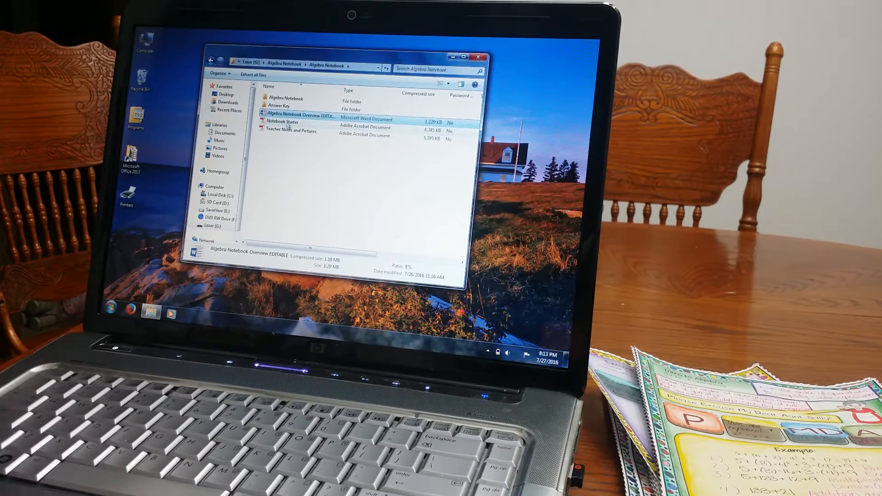
left_click(291, 132)
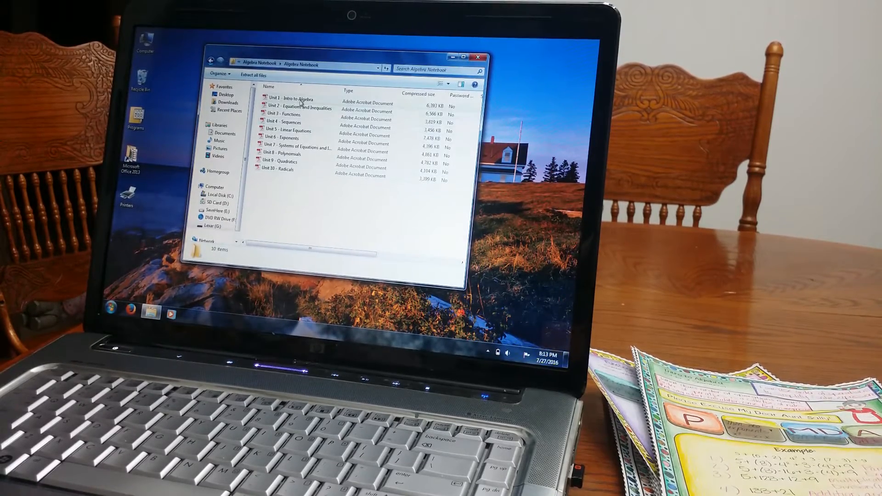
- Open 'Unit 1 - Intro to Algebra' from Explorer in Acrobat Reader
left_click(289, 98)
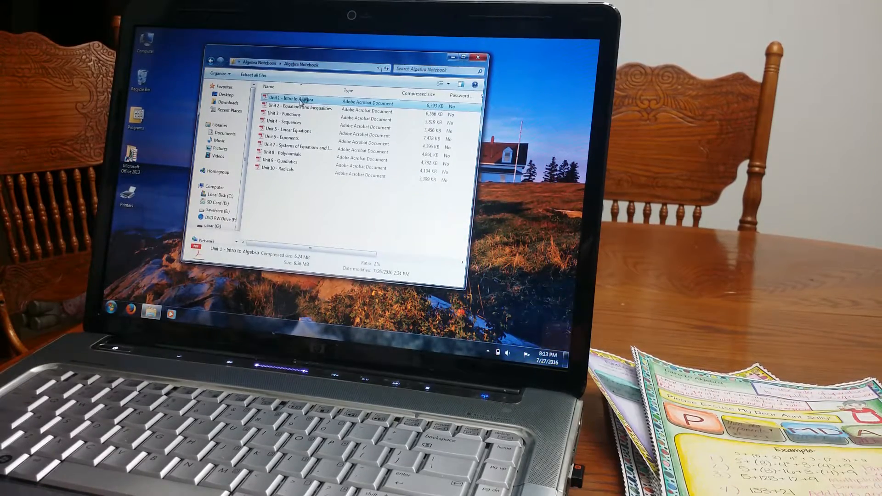
double_click(288, 97)
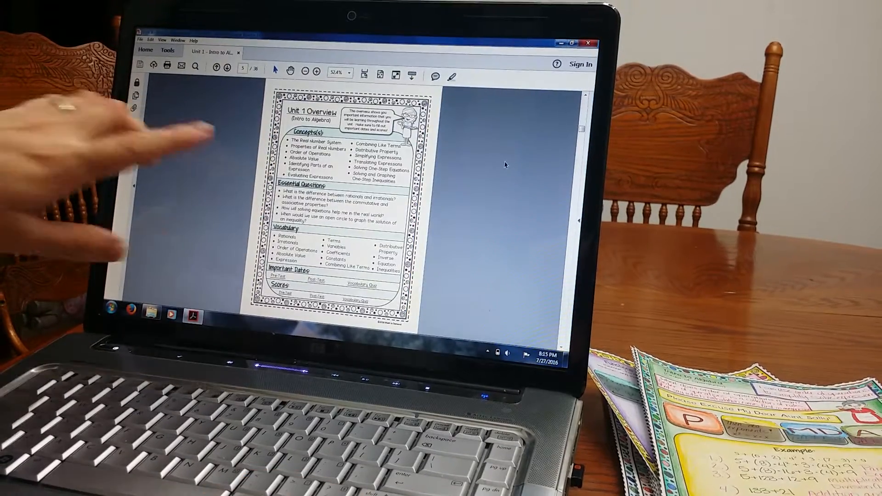
mouse_move(309, 164)
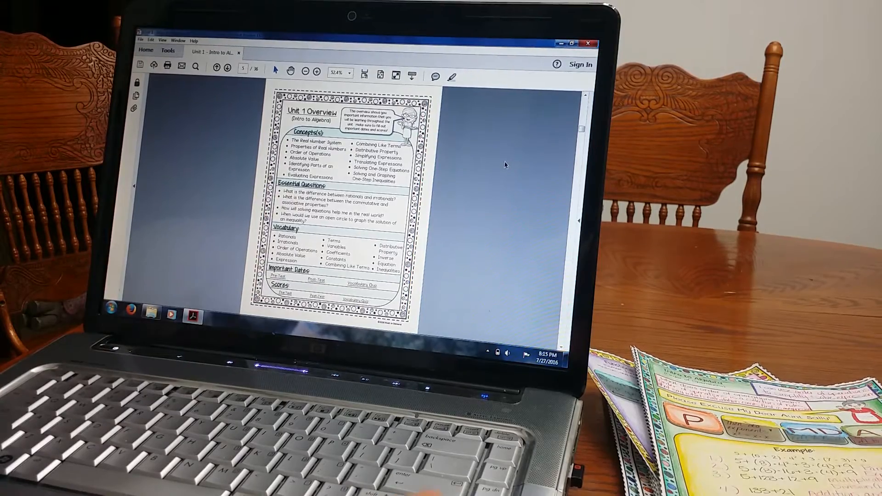
- Scroll the Unit 1 PDF down to page 35, the Your Turn inequality-graphing page
left_click(227, 67)
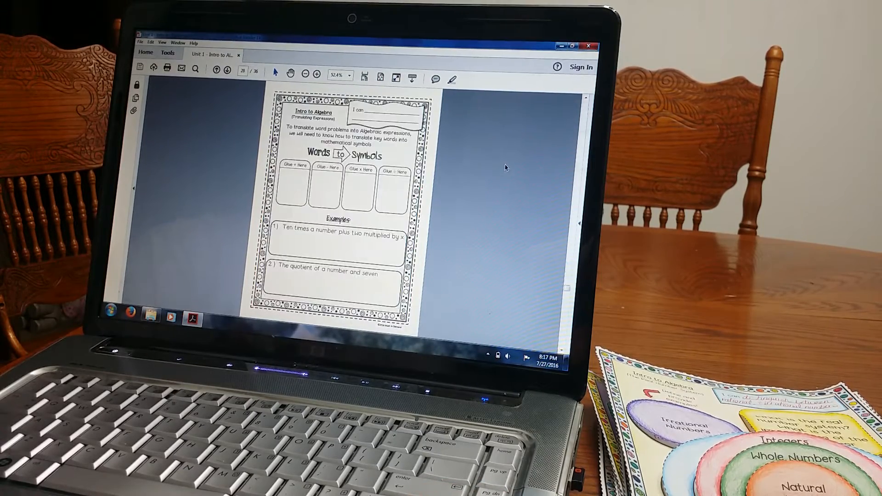
scroll("down", 3)
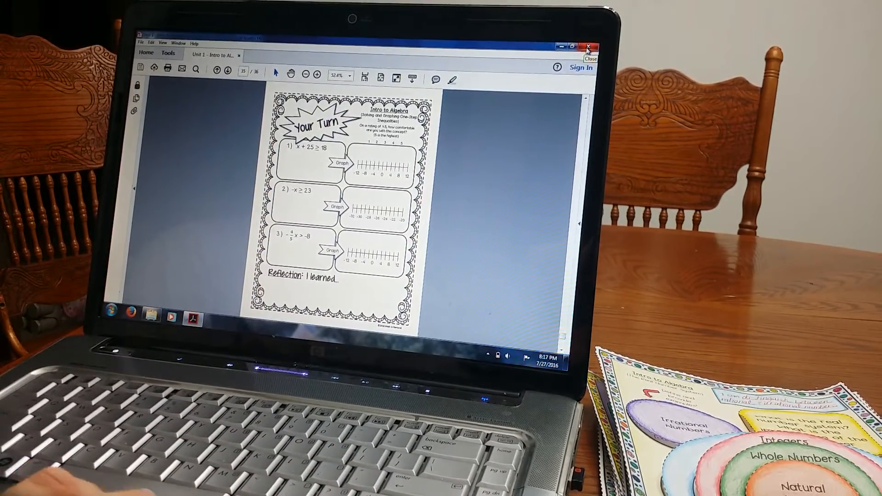
- Close Unit 1 and open 'Unit 2 - Equations and Inequalities' from the Answer Key folder
left_click(589, 46)
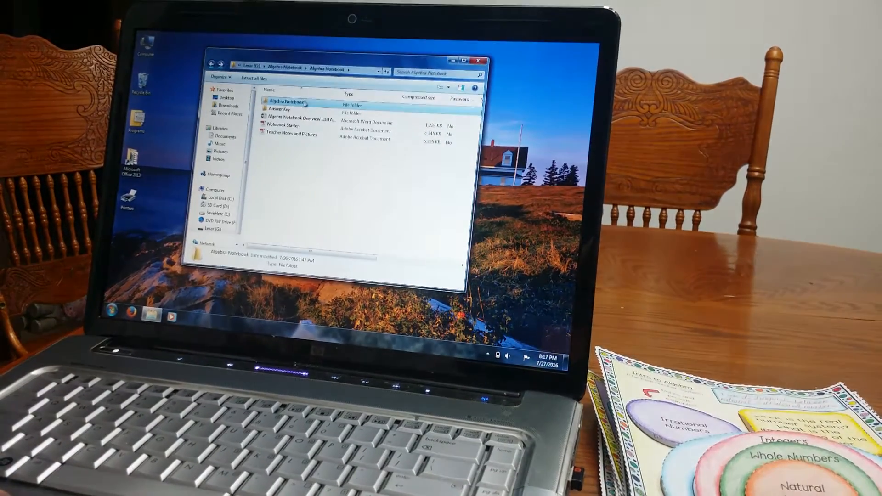
double_click(286, 100)
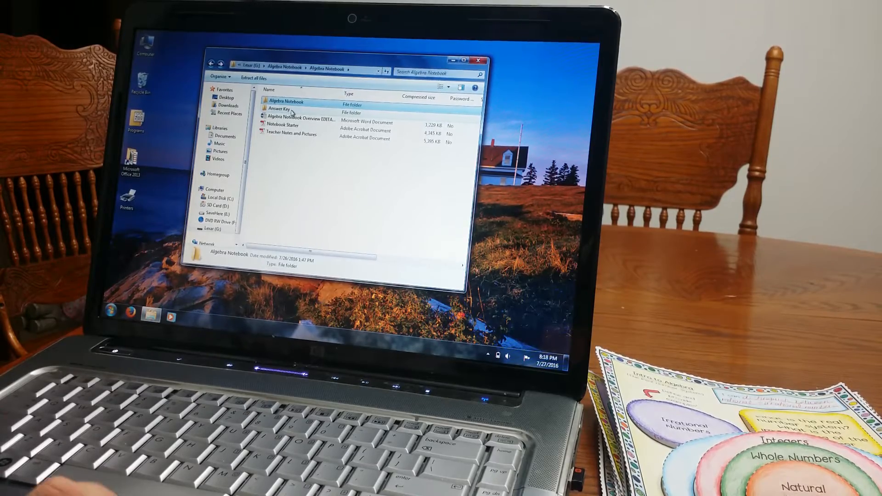
double_click(277, 109)
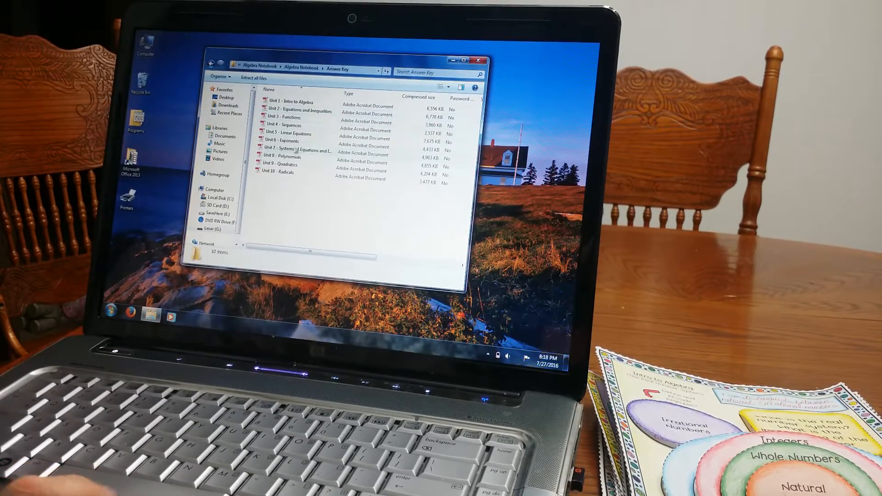
left_click(298, 111)
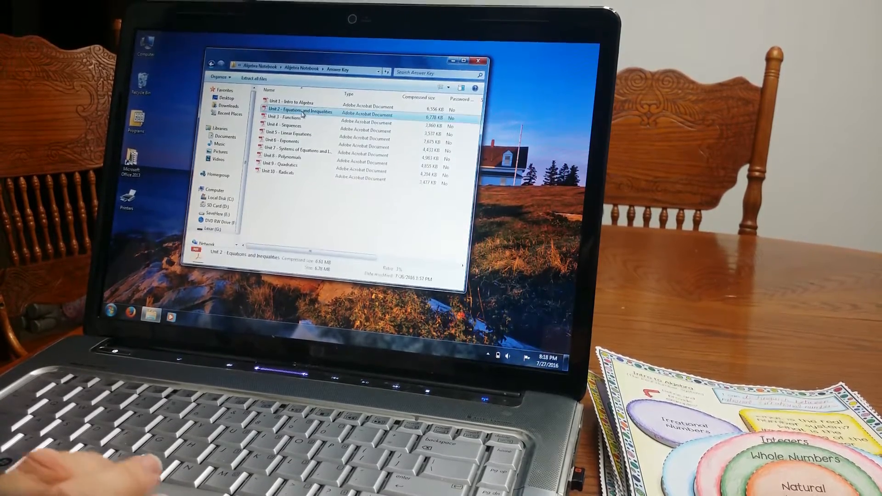
double_click(298, 111)
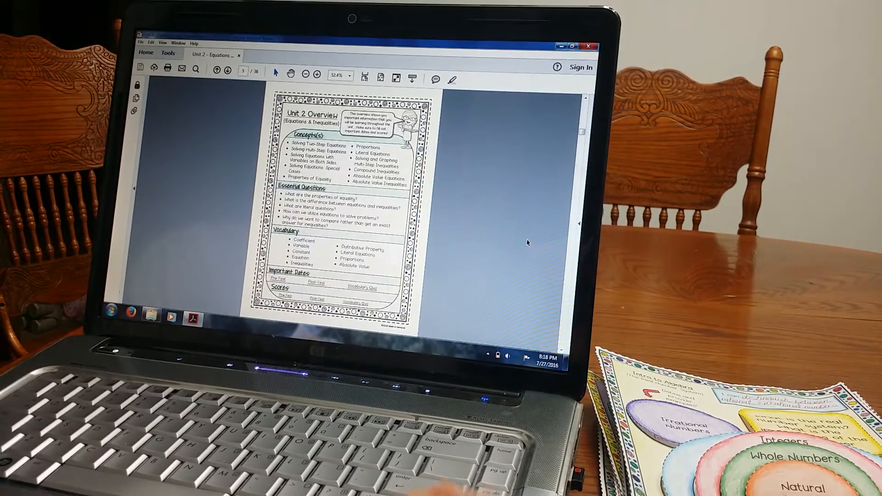
- Scroll through the Unit 2 key to the Absolute Value Equations page
scroll("down", 3)
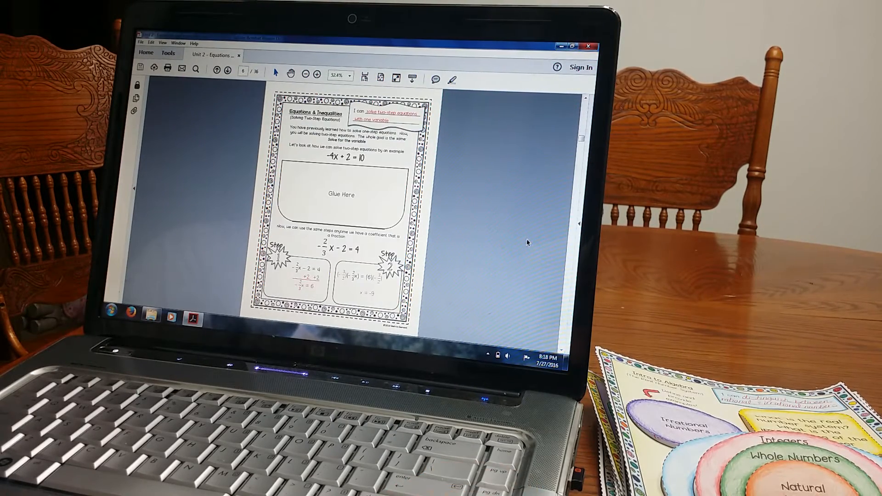
scroll("down", 3)
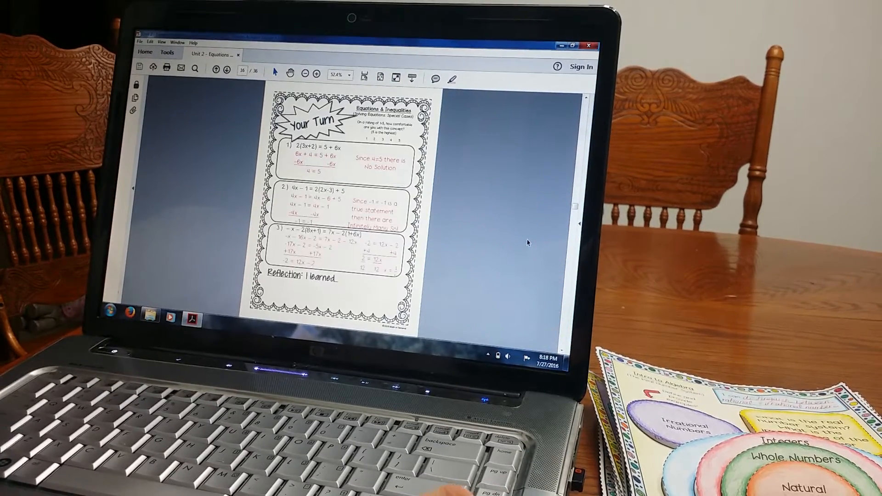
scroll("down", 3)
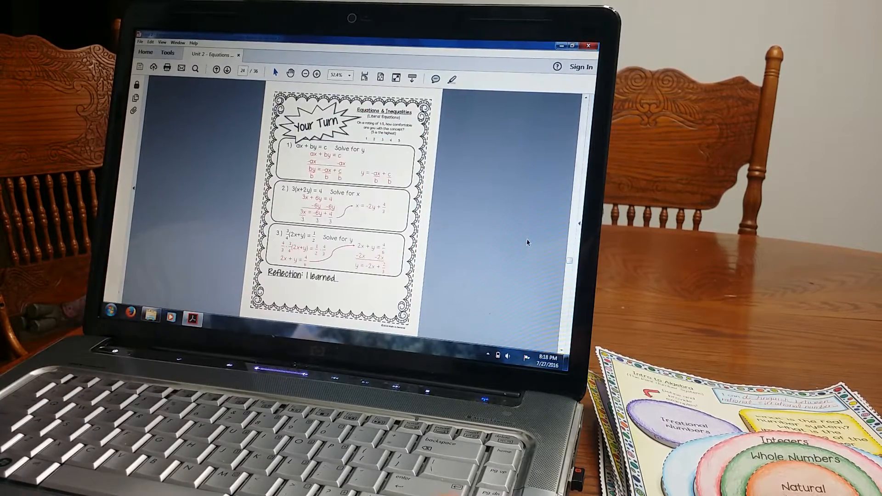
scroll("down", 3)
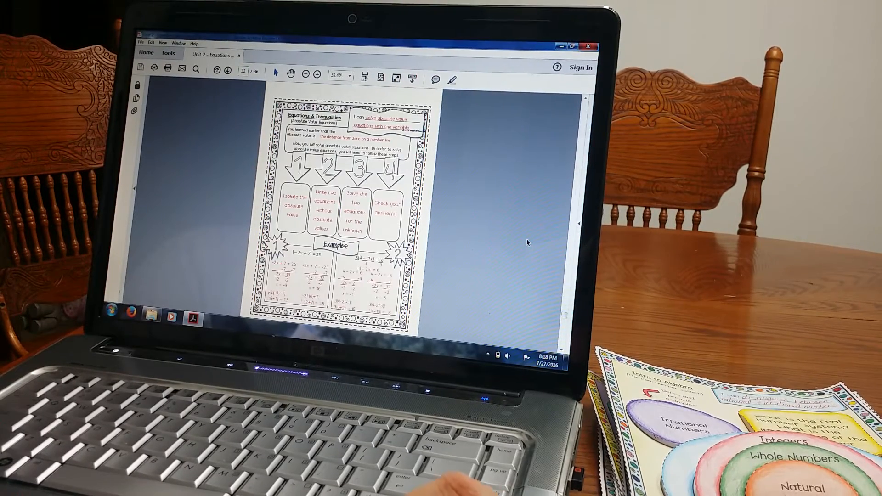
scroll("down", 3)
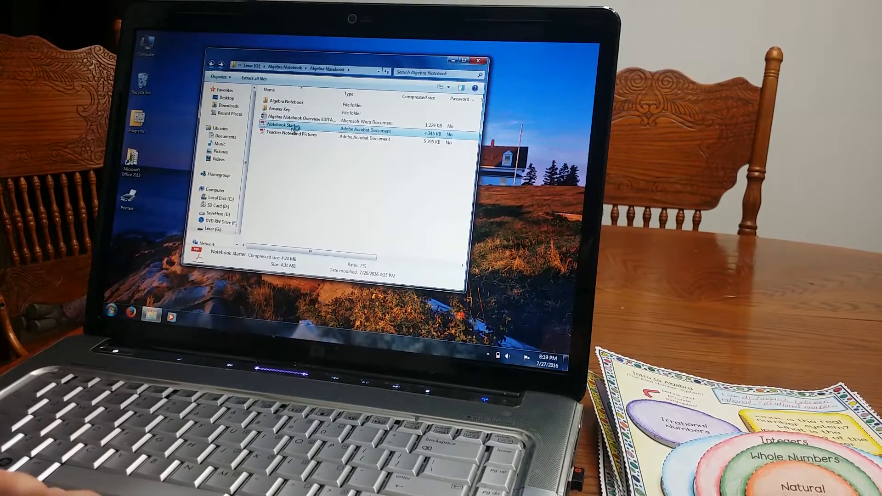
- Open the Notebook Starter PDF showing its Grading Rubric page
double_click(287, 124)
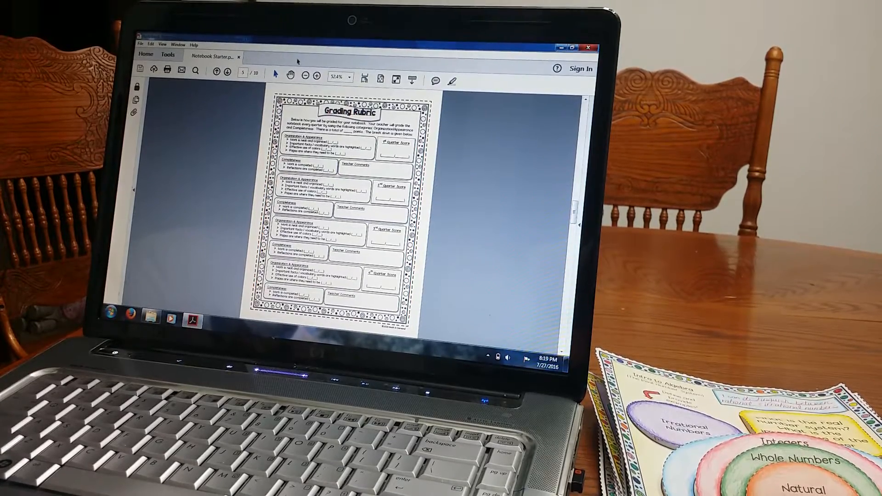
left_click(316, 76)
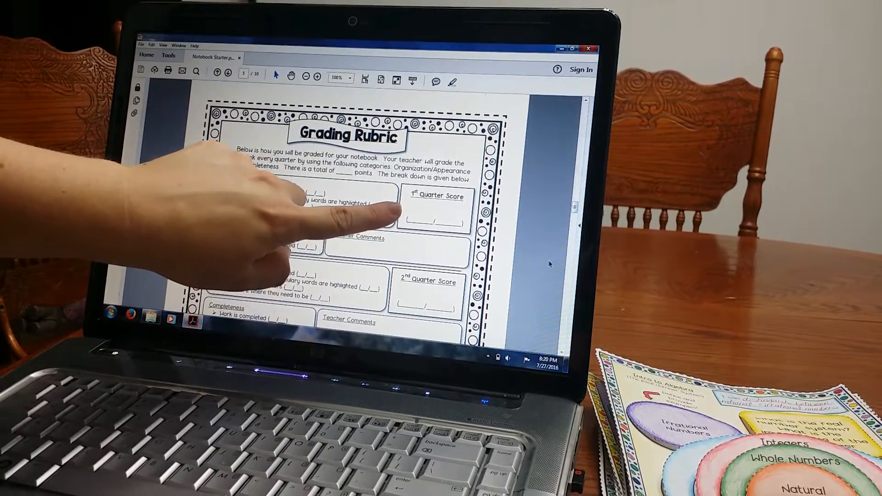
scroll("down", 3)
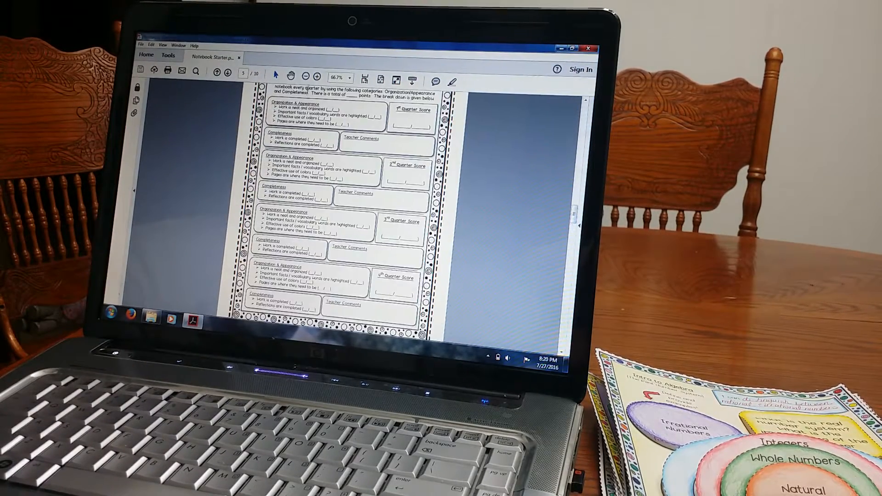
left_click(305, 78)
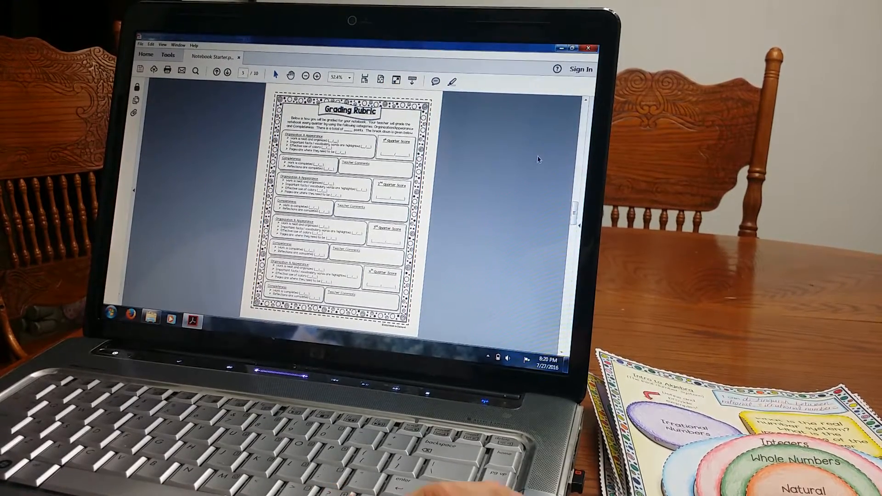
left_click(227, 72)
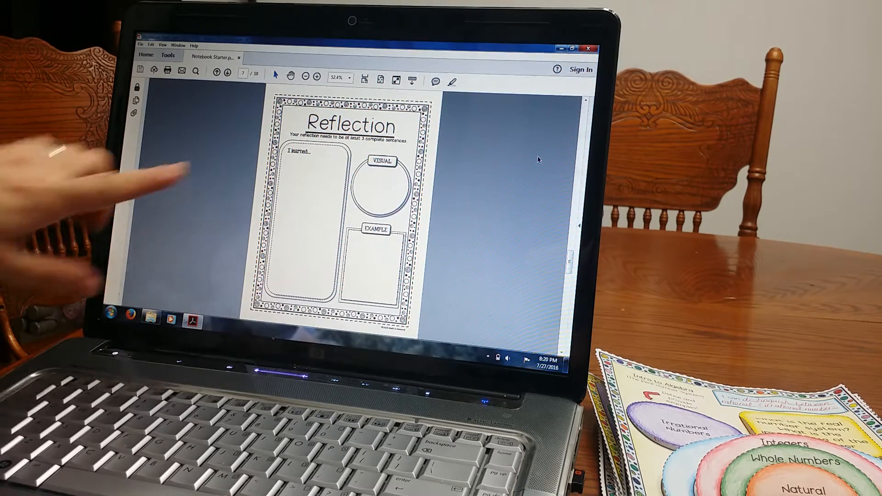
mouse_move(270, 281)
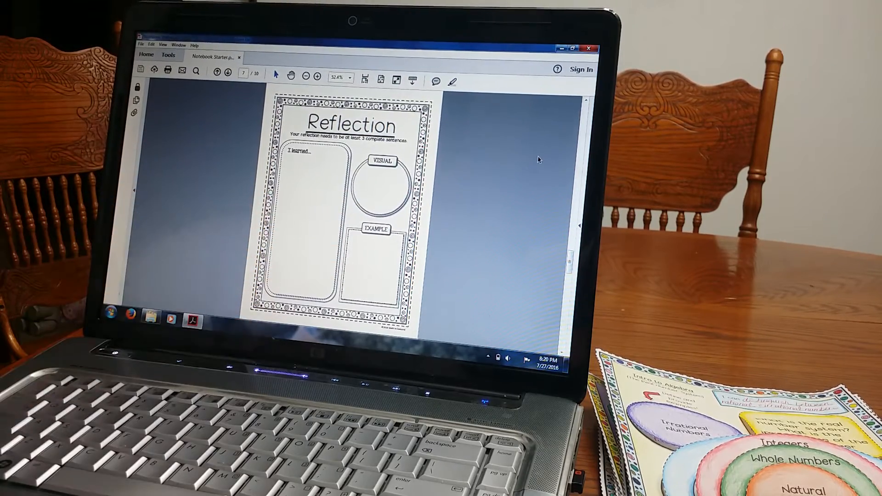
- View the Reflection and My Goals pages, close the starter, and open Teacher Notes and Pictures
left_click(229, 72)
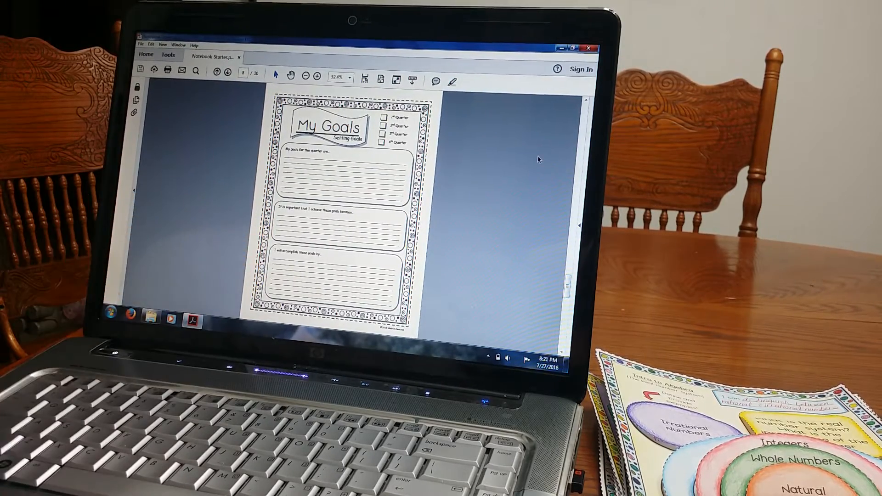
left_click(227, 72)
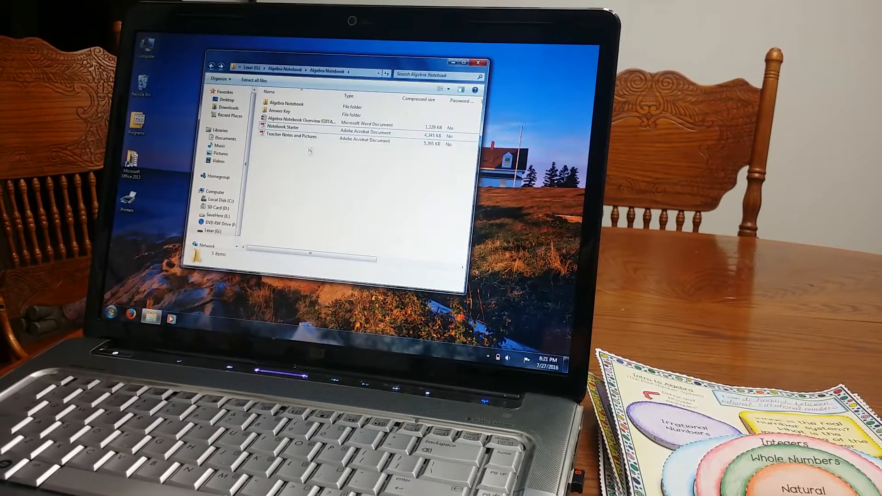
double_click(292, 136)
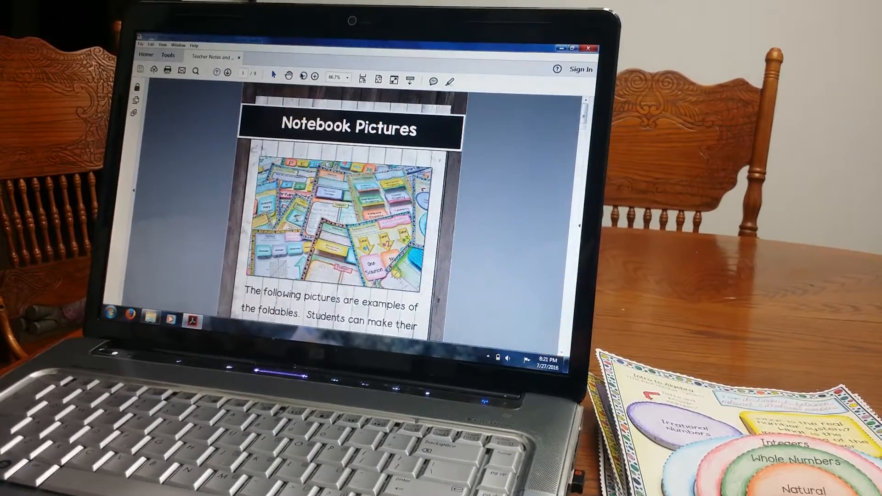
- Advance through the foldable photo pages to page 7 of Teacher Notes and Pictures
left_click(302, 76)
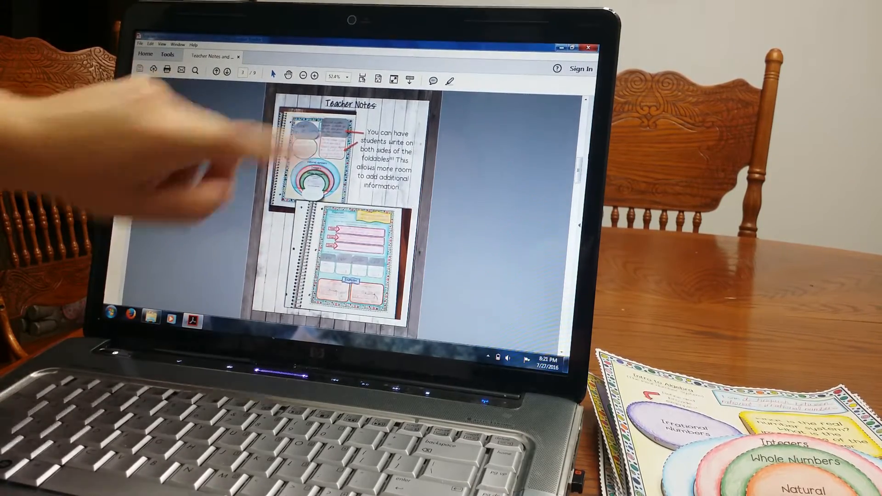
left_click(227, 73)
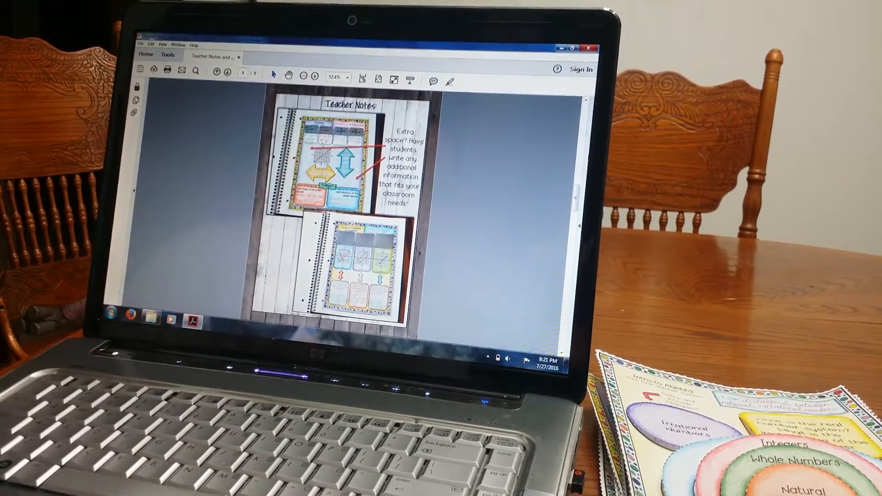
left_click(227, 73)
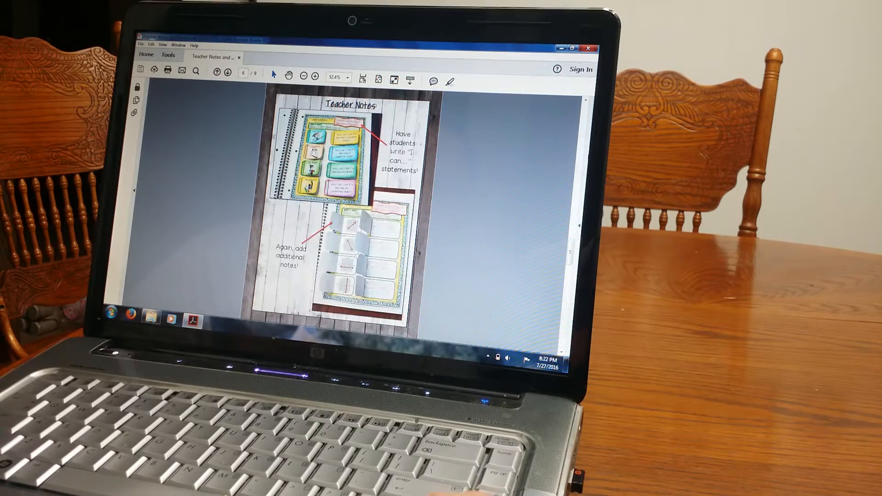
left_click(228, 72)
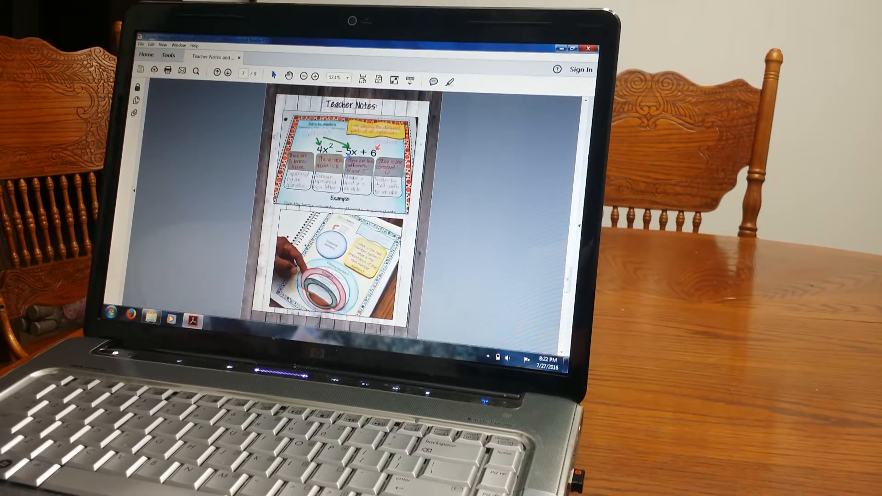